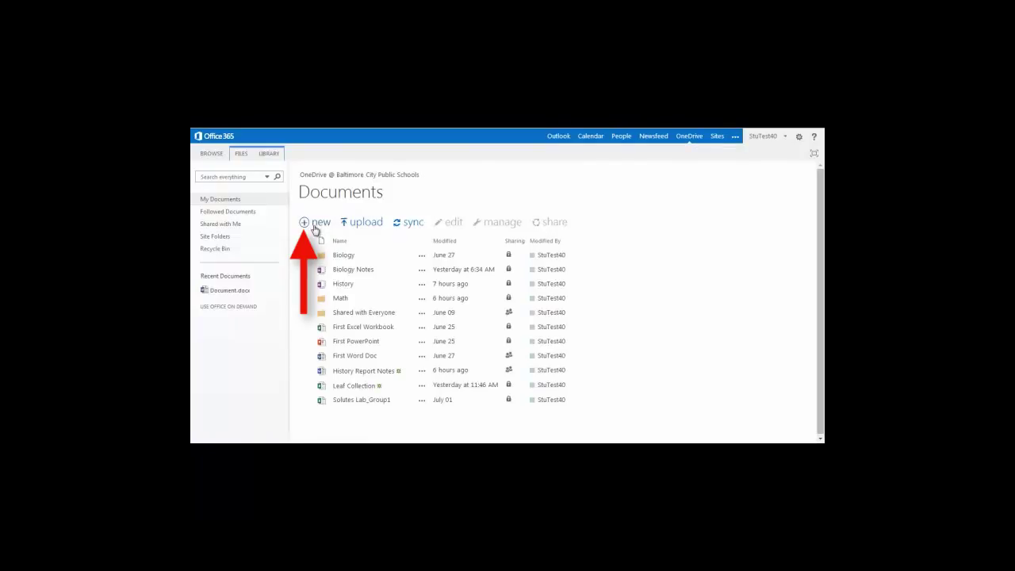
- Create a new Excel survey document from the OneDrive Documents library
left_click(316, 222)
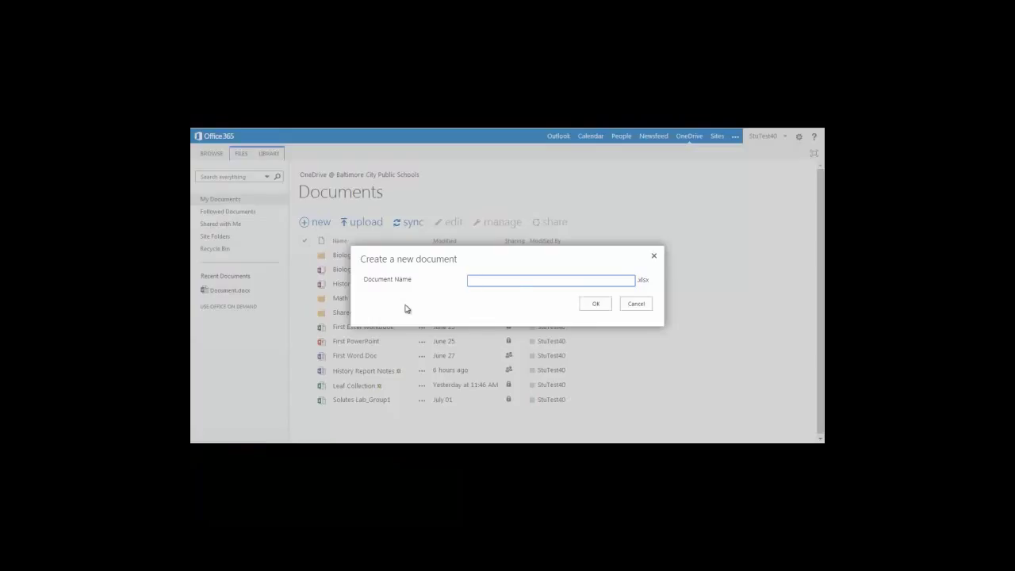
left_click(596, 303)
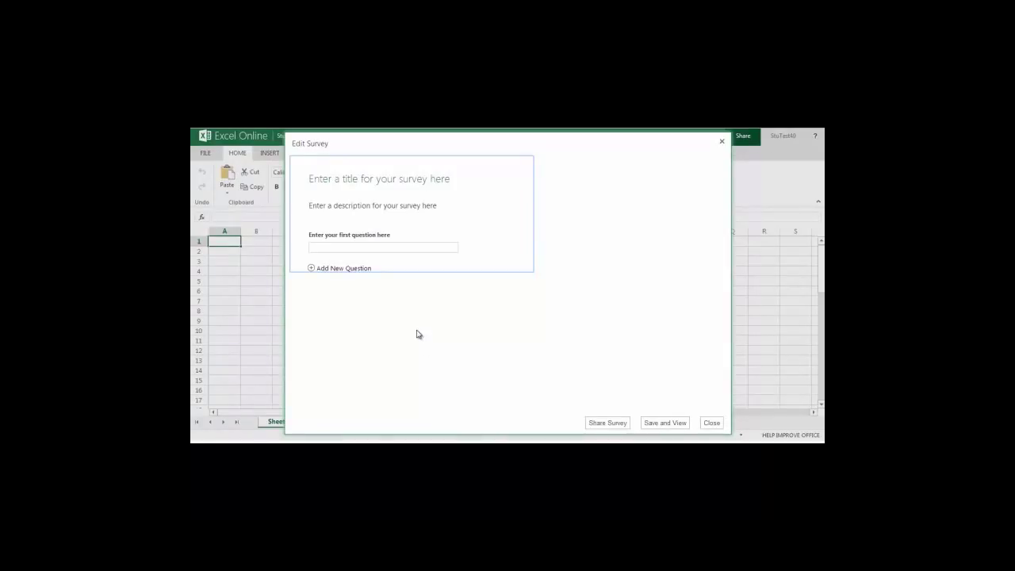
mouse_move(406, 284)
type("Favorite TV Shows")
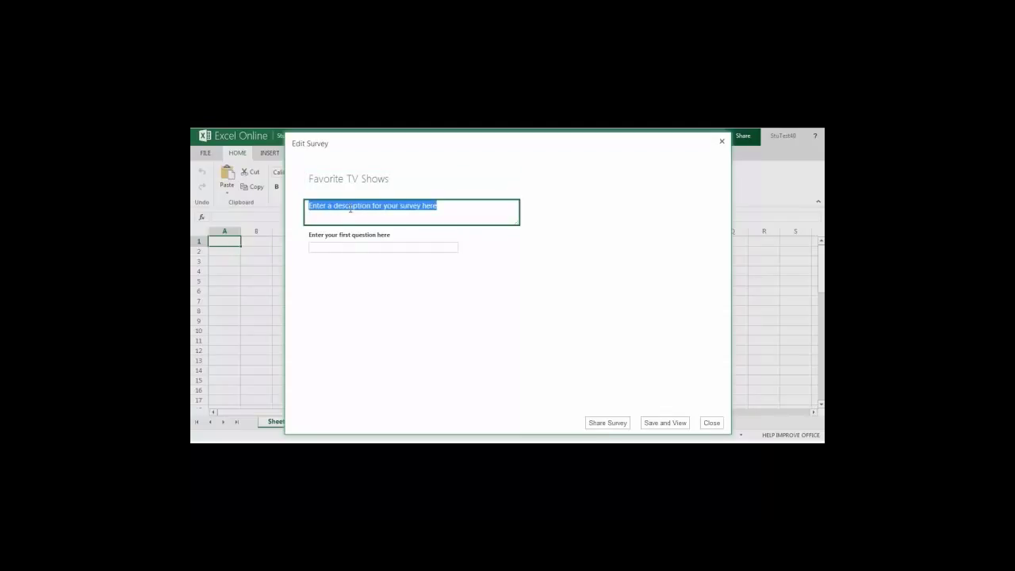
- Enter 'Classmates tv viewing' as the description of the 'Favorite TV Shows' survey
type("Classmates tv viewing")
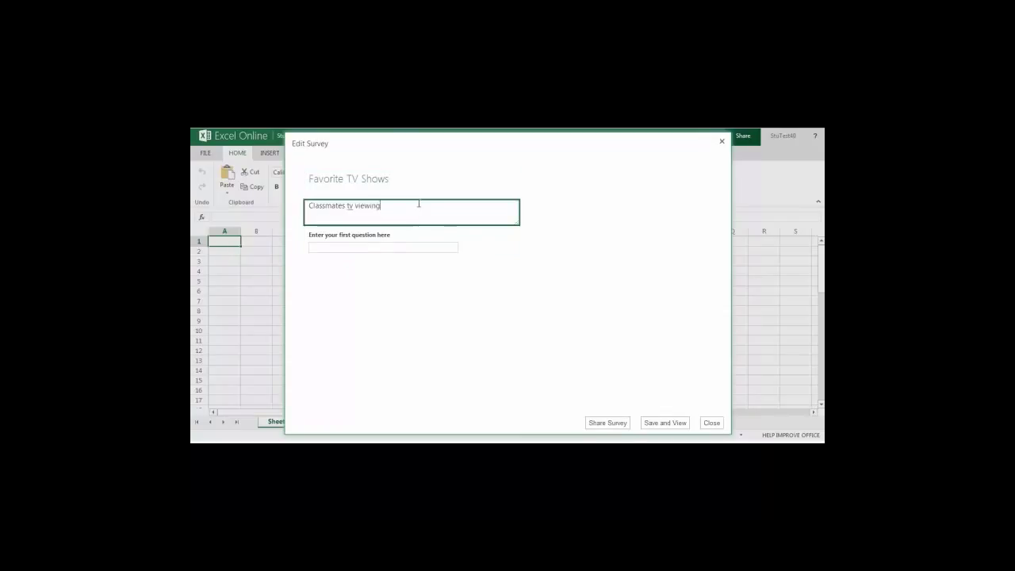
left_click(382, 247)
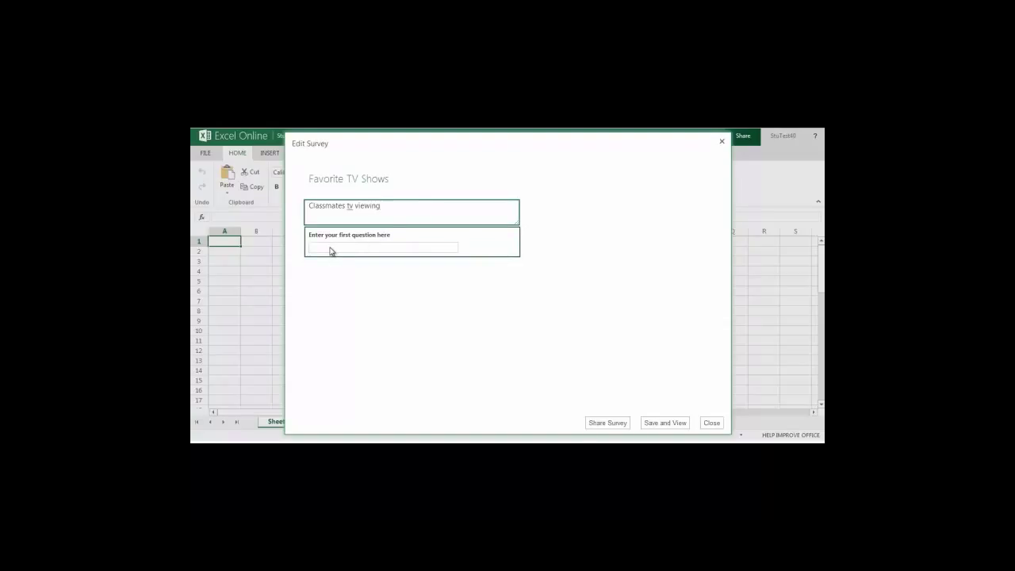
- Make the first question 'First Name', a required Text response
left_click(381, 241)
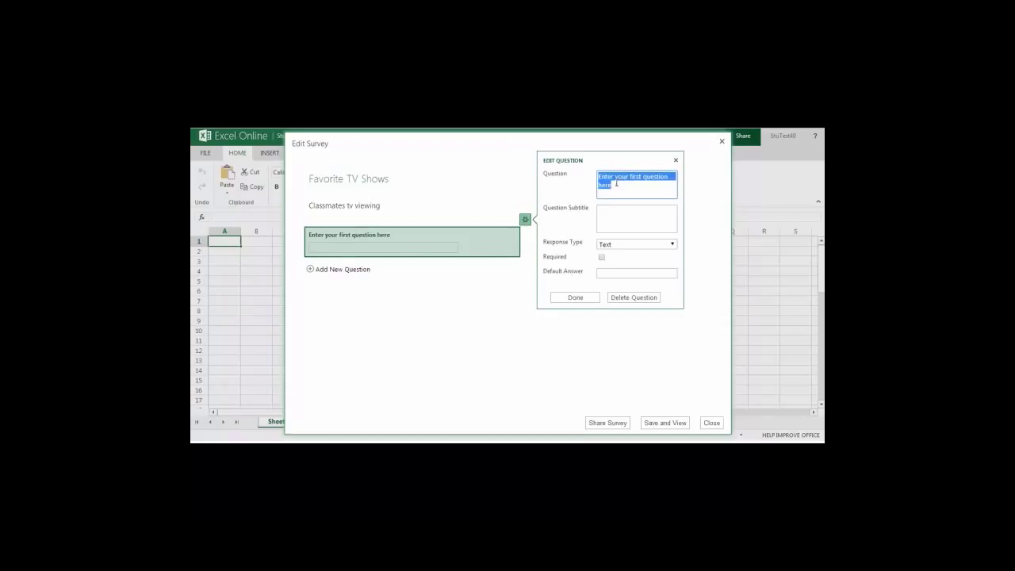
type("First Name")
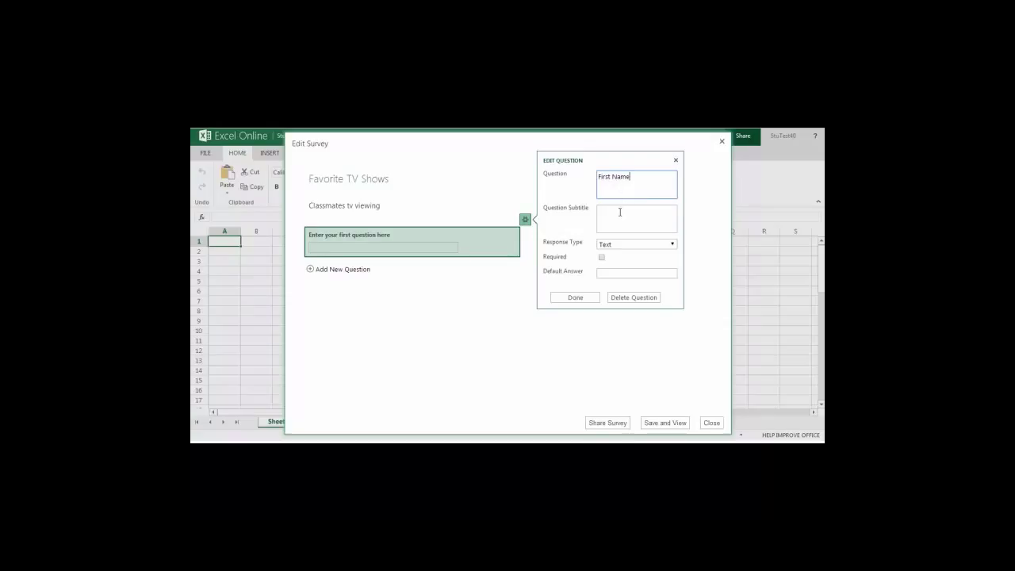
left_click(636, 219)
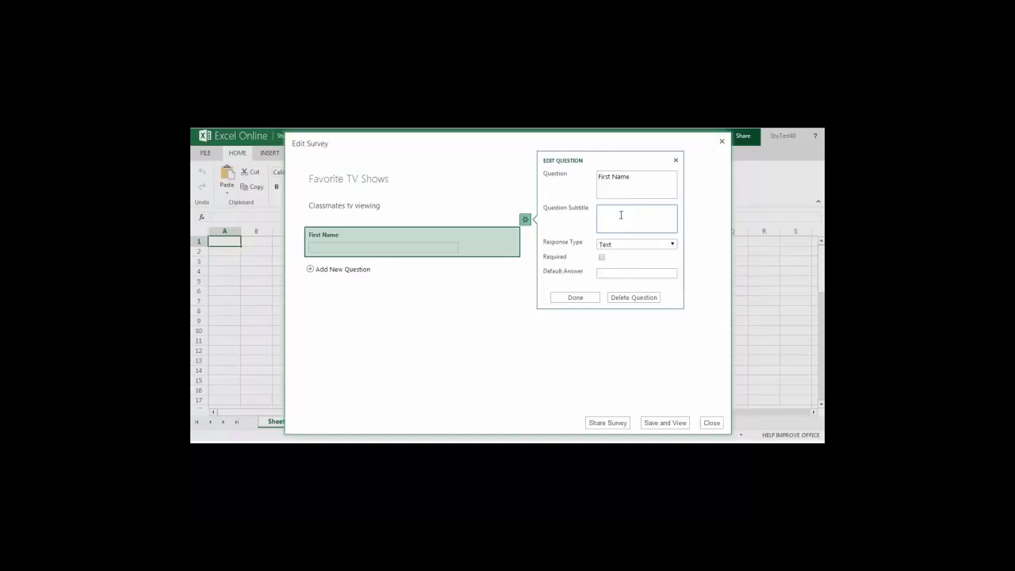
mouse_move(642, 252)
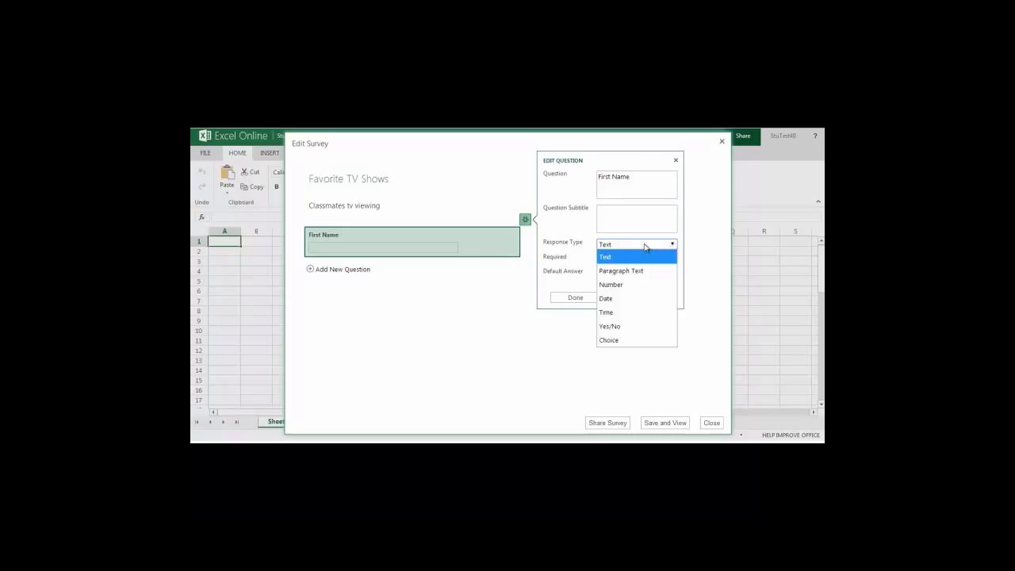
left_click(606, 257)
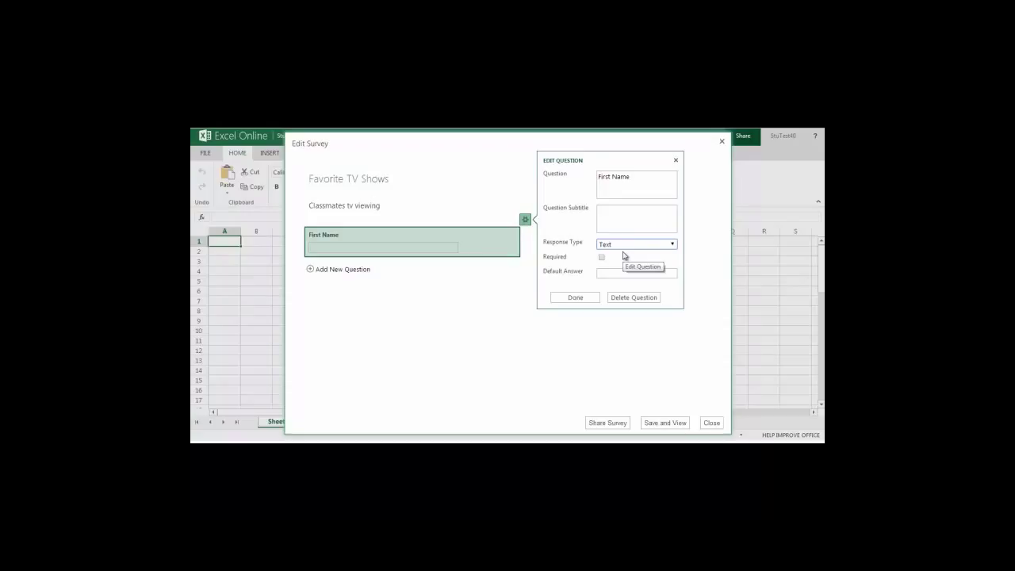
mouse_move(602, 256)
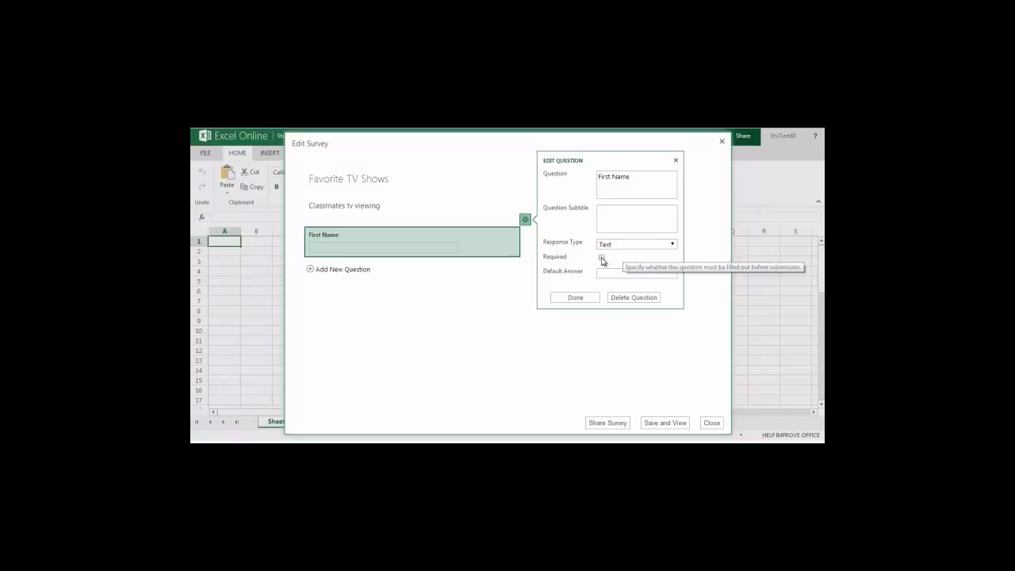
left_click(602, 257)
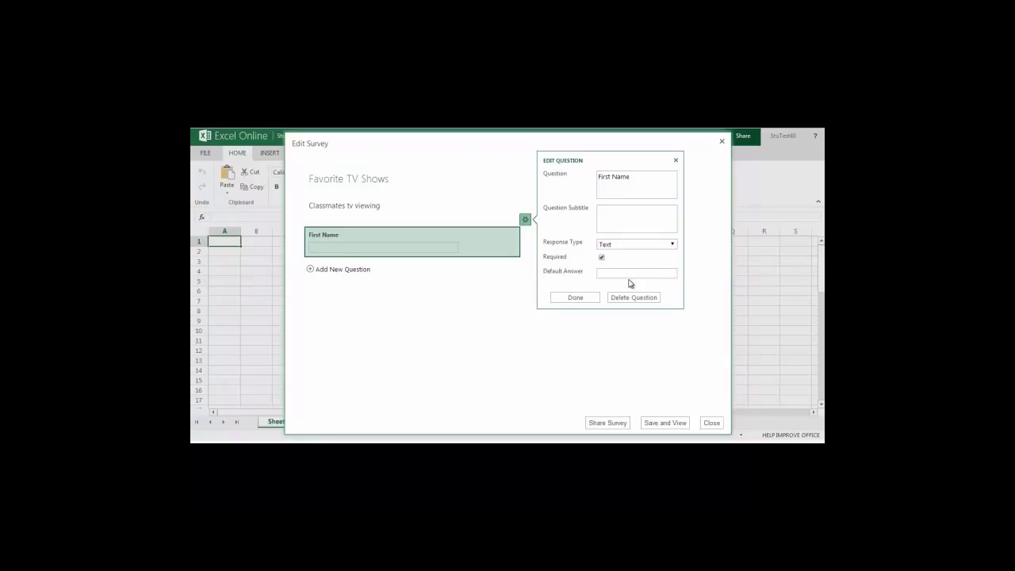
mouse_move(631, 284)
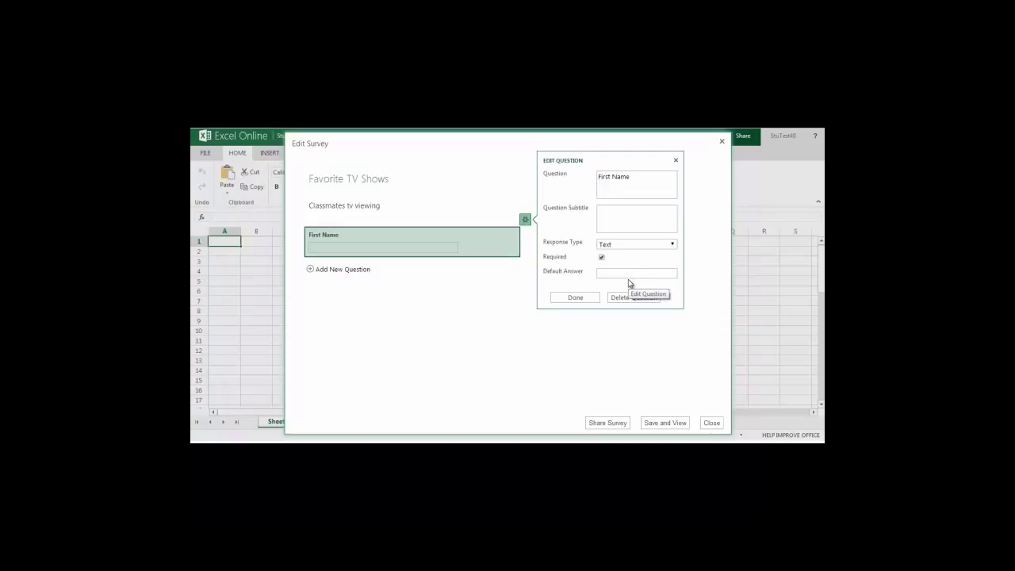
mouse_move(634, 272)
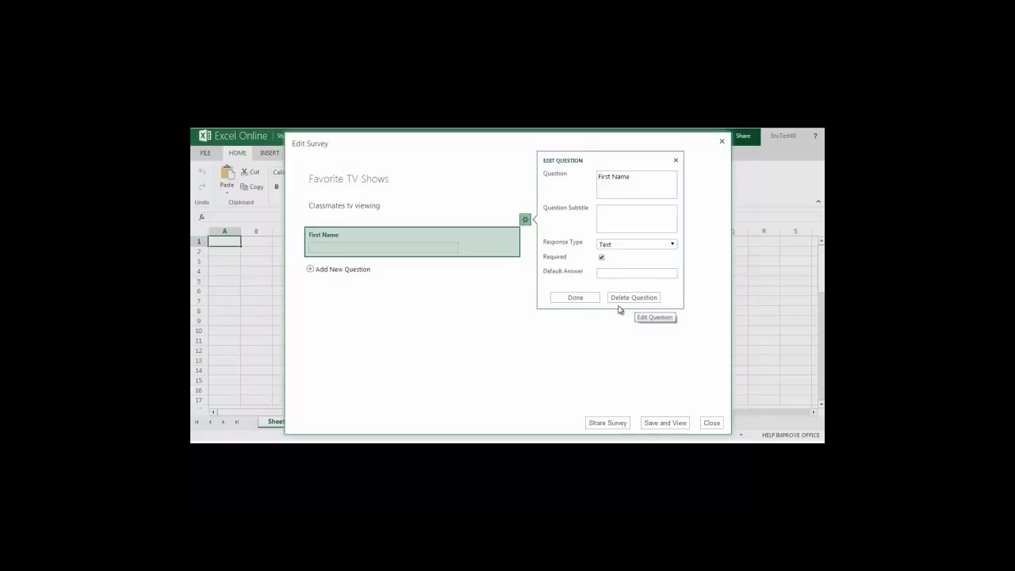
mouse_move(604, 314)
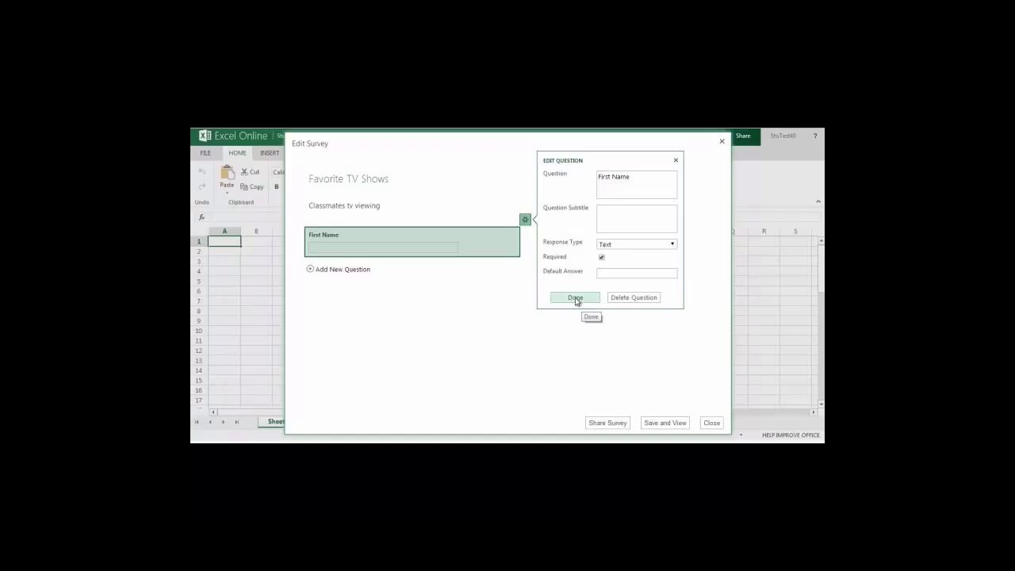
left_click(574, 298)
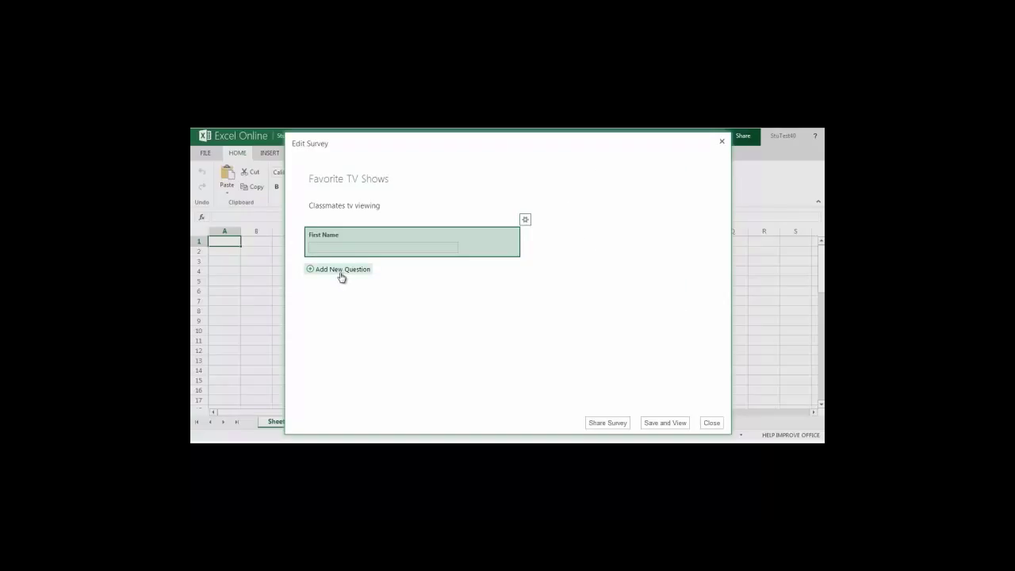
- Add 'Do you like to watch tv?' as a required Yes/No question defaulting to Yes
left_click(337, 270)
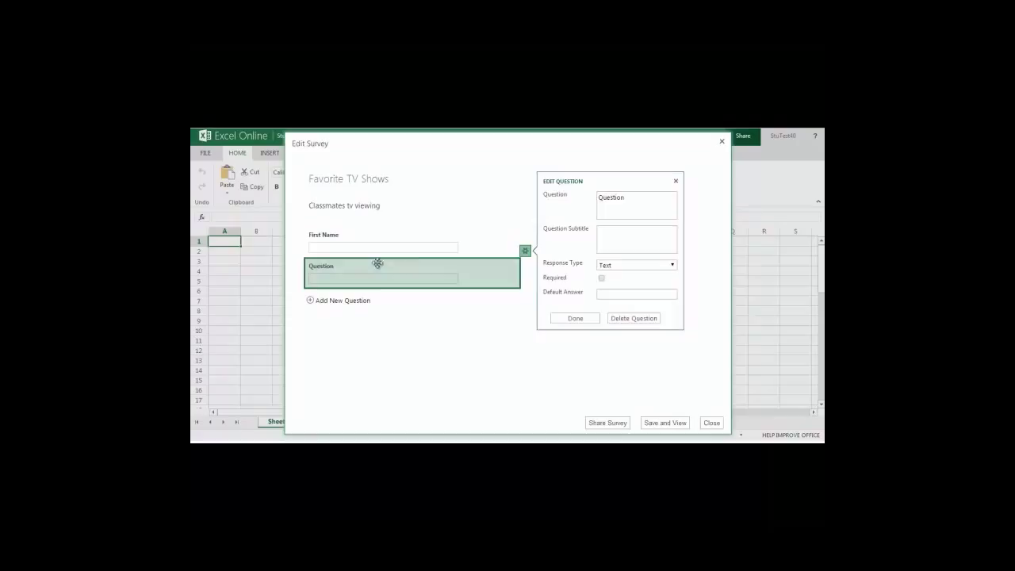
left_click(636, 204)
type("Do you like to watch tv?")
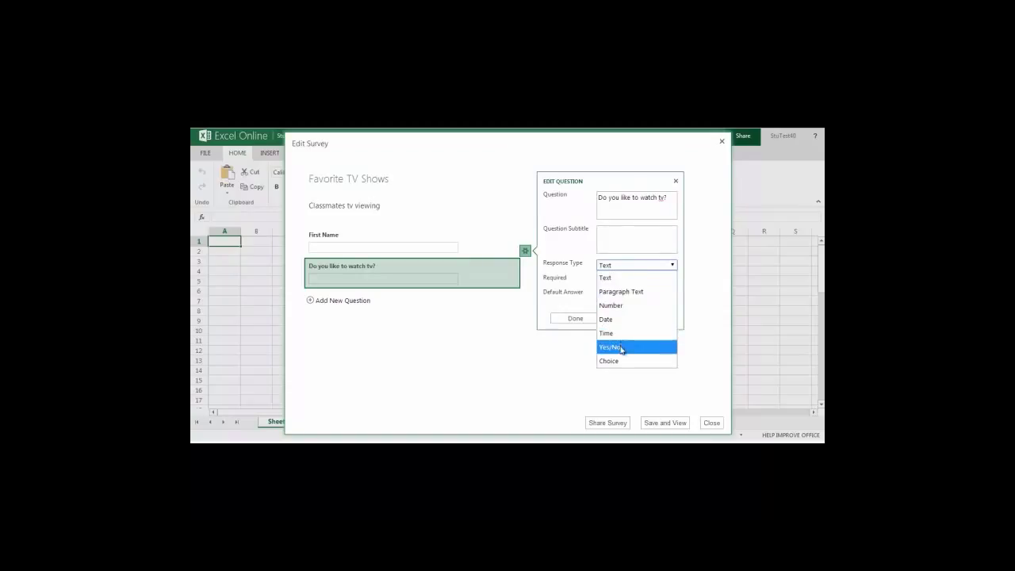
left_click(608, 346)
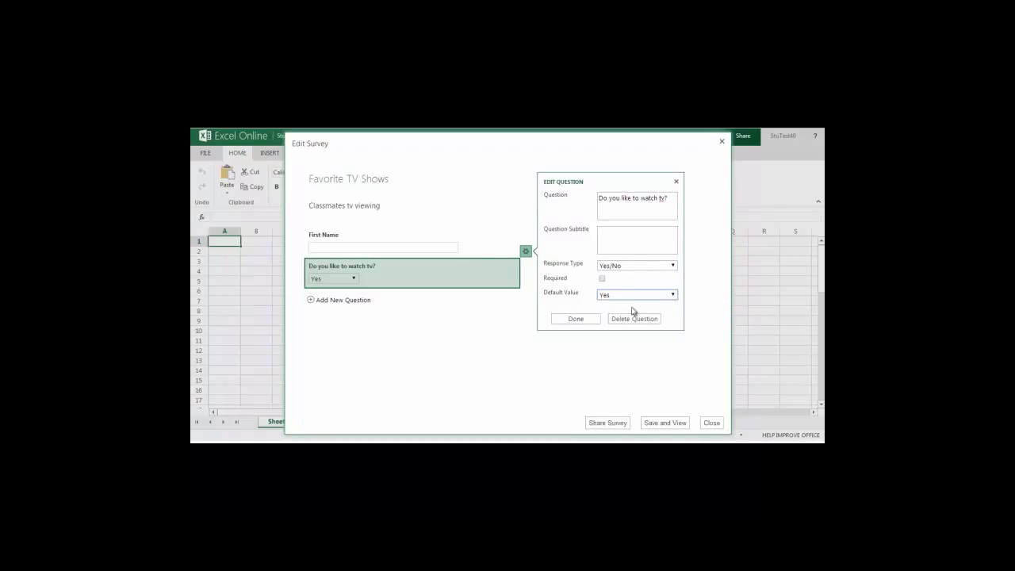
mouse_move(602, 282)
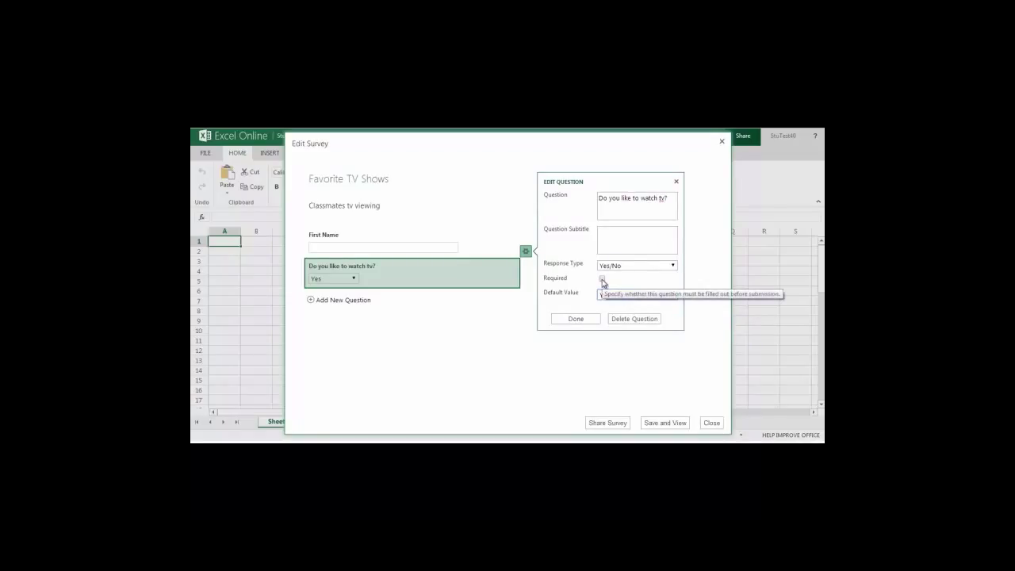
left_click(603, 279)
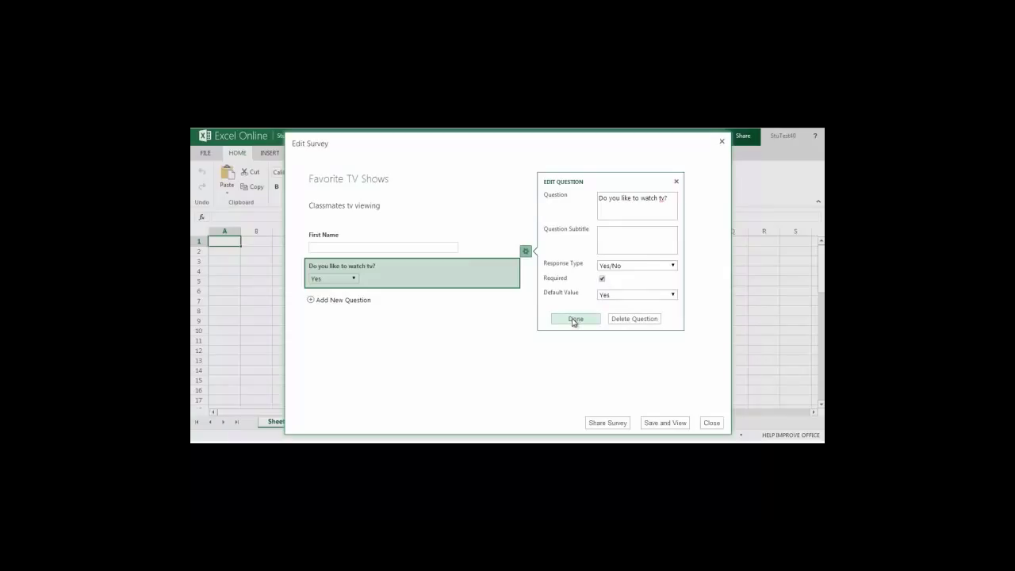
left_click(574, 317)
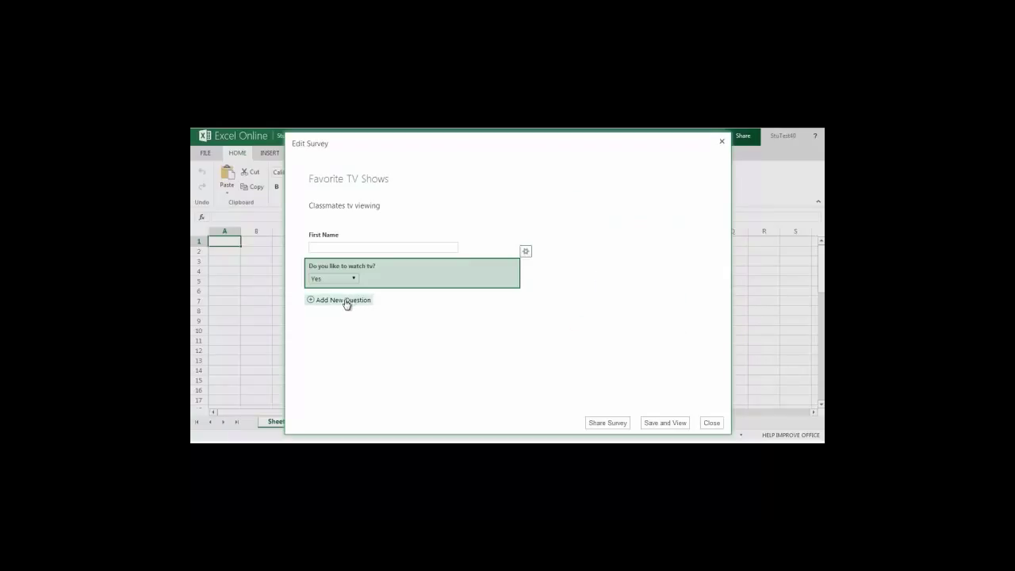
- Add 'What is your favorite show?' as a required text question
left_click(339, 300)
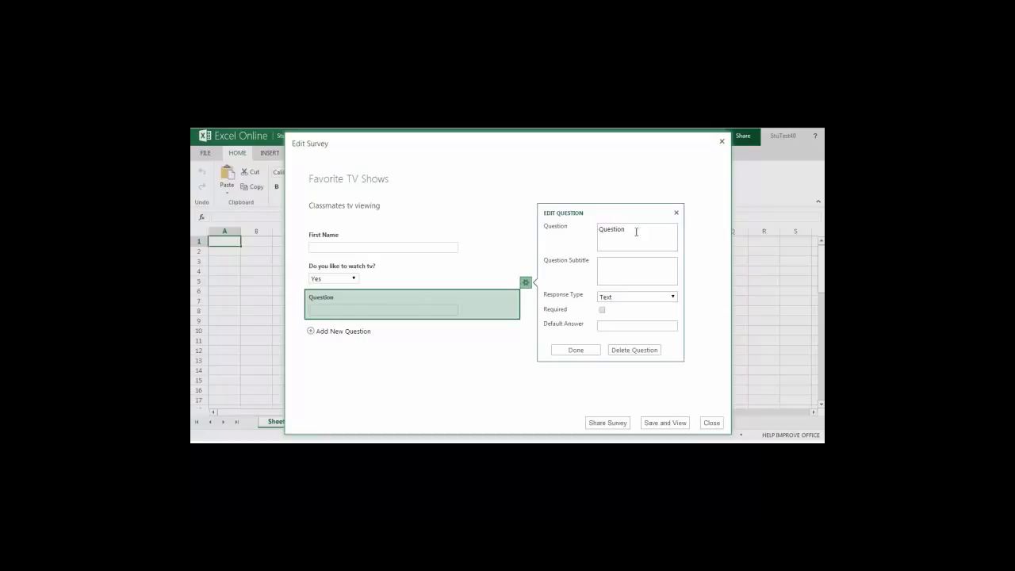
type("What is your favorite show?")
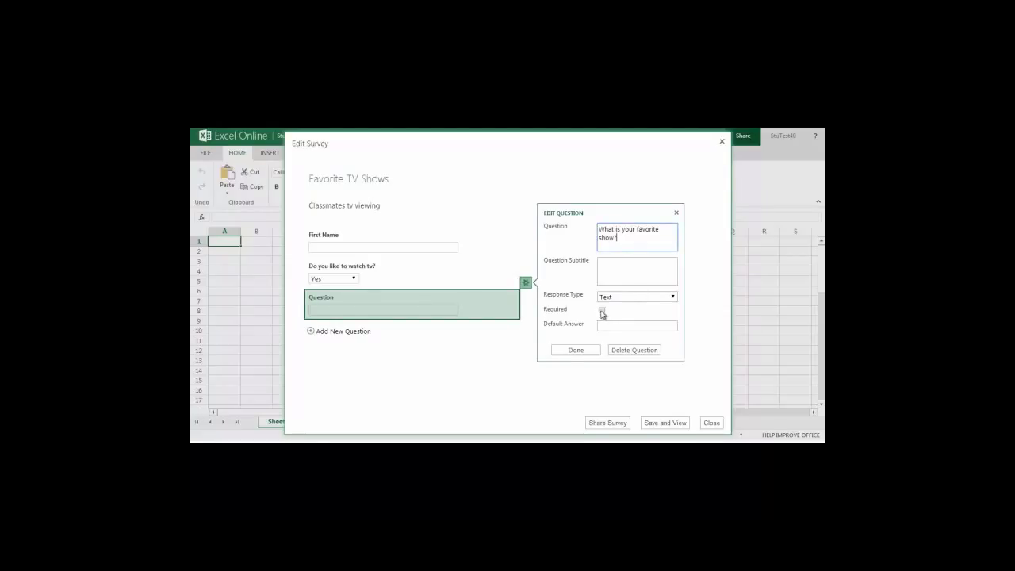
left_click(602, 310)
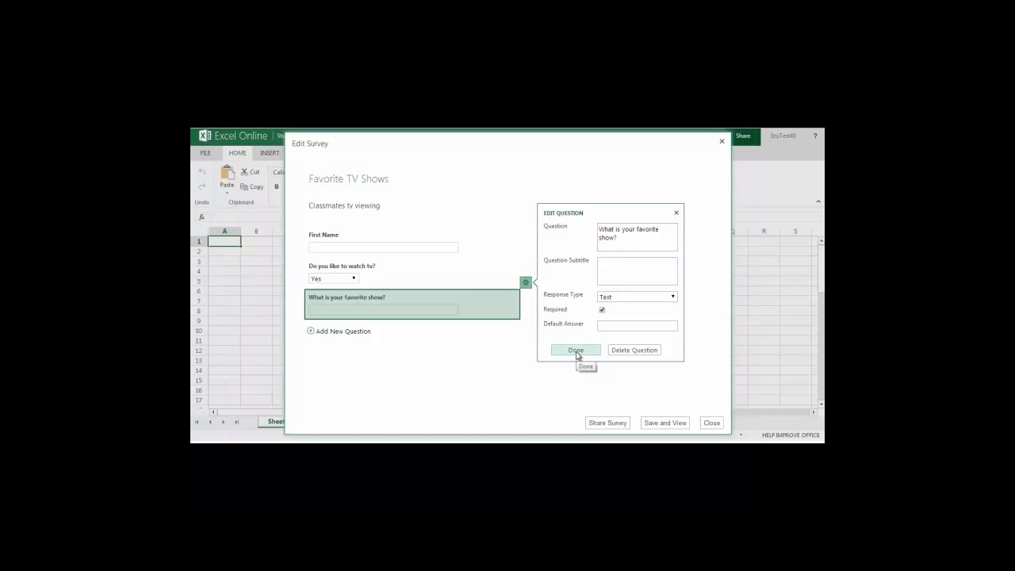
left_click(574, 351)
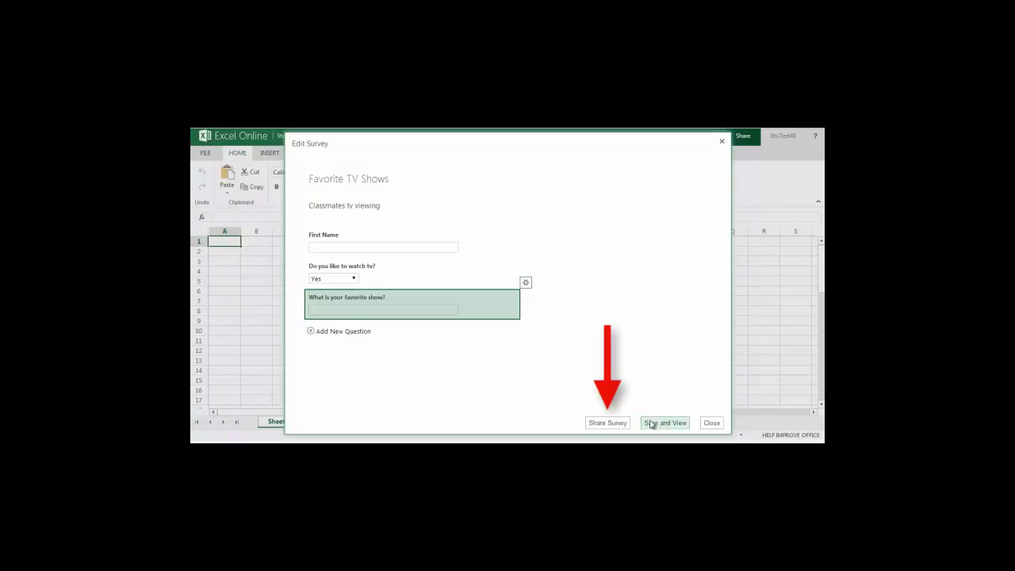
mouse_move(607, 422)
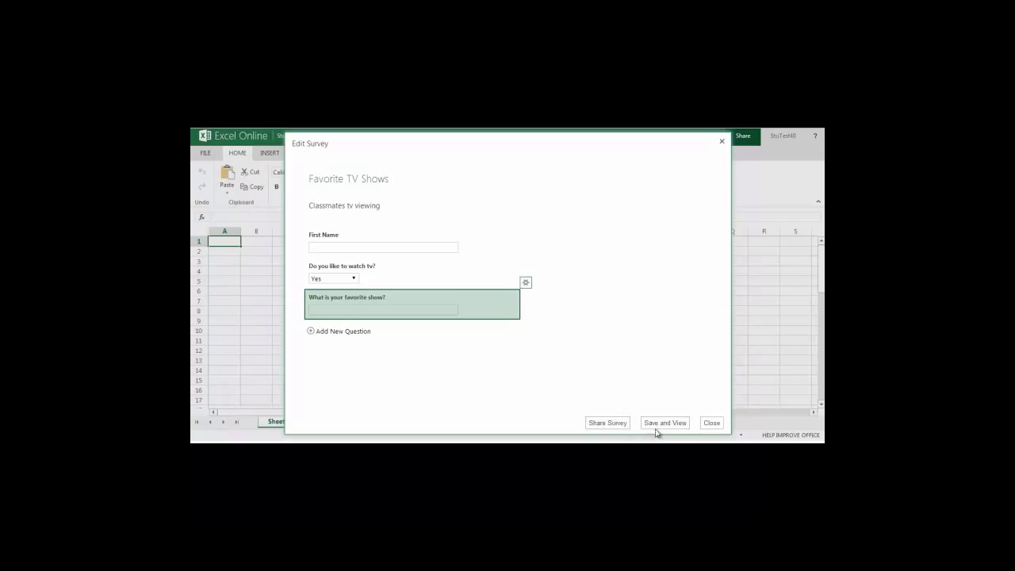
mouse_move(664, 421)
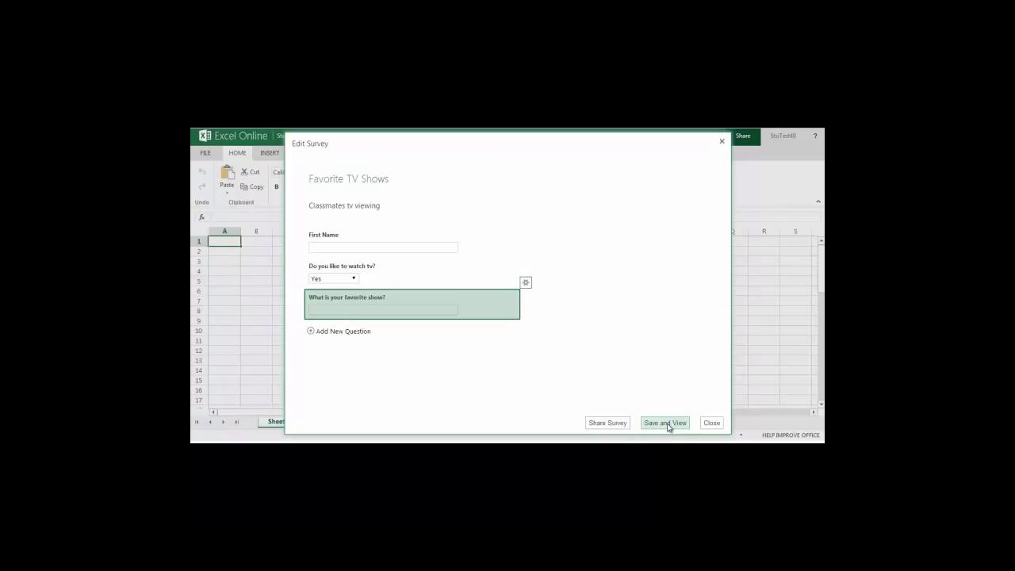
- Save and View the three-question survey, then generate its shareable link
left_click(664, 422)
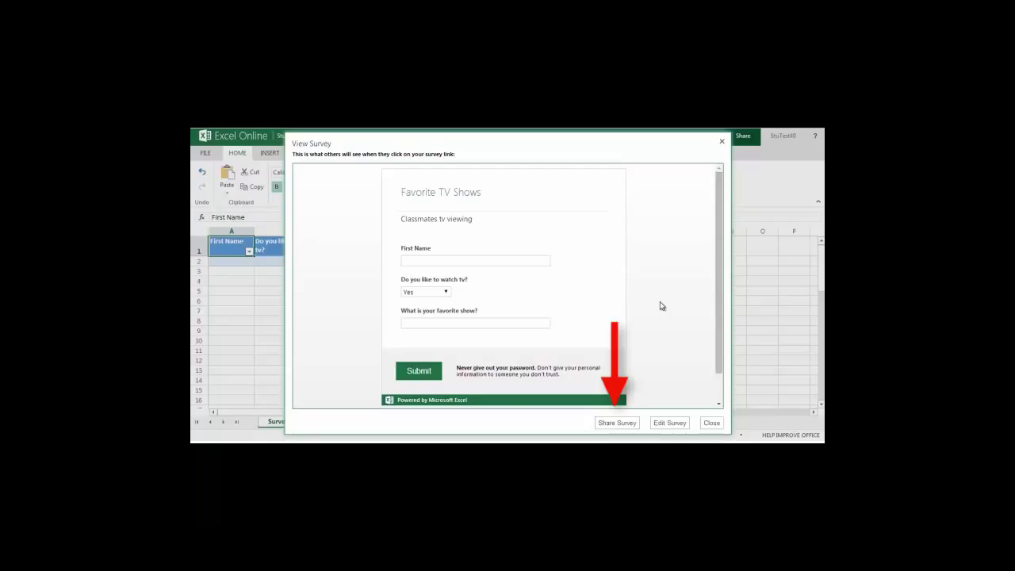
mouse_move(639, 435)
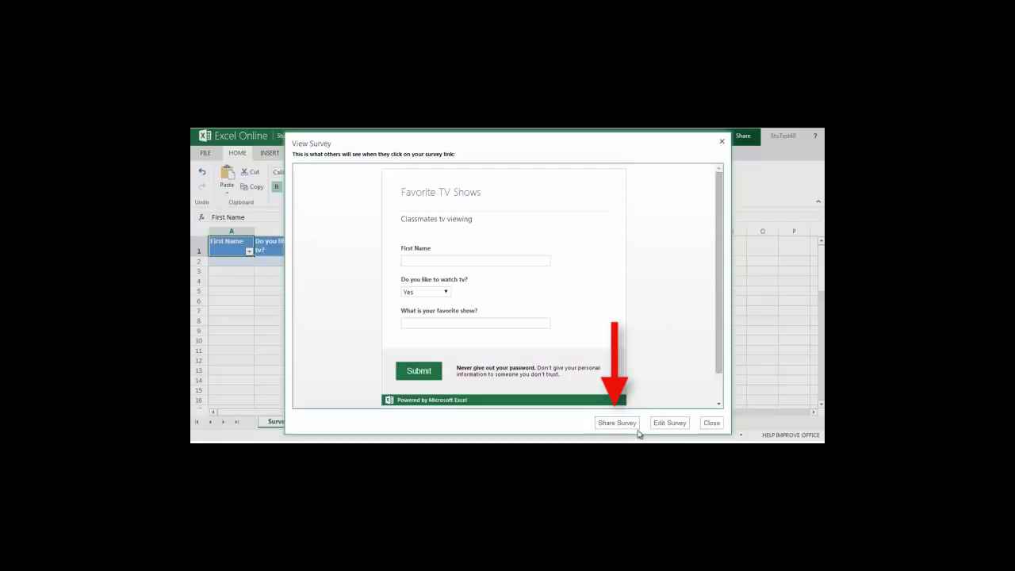
mouse_move(666, 434)
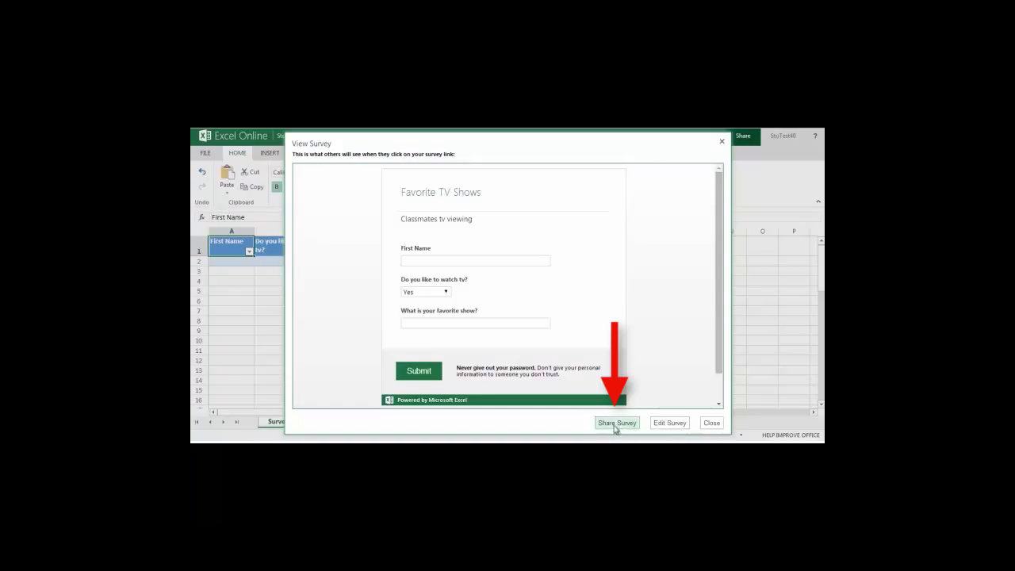
left_click(615, 422)
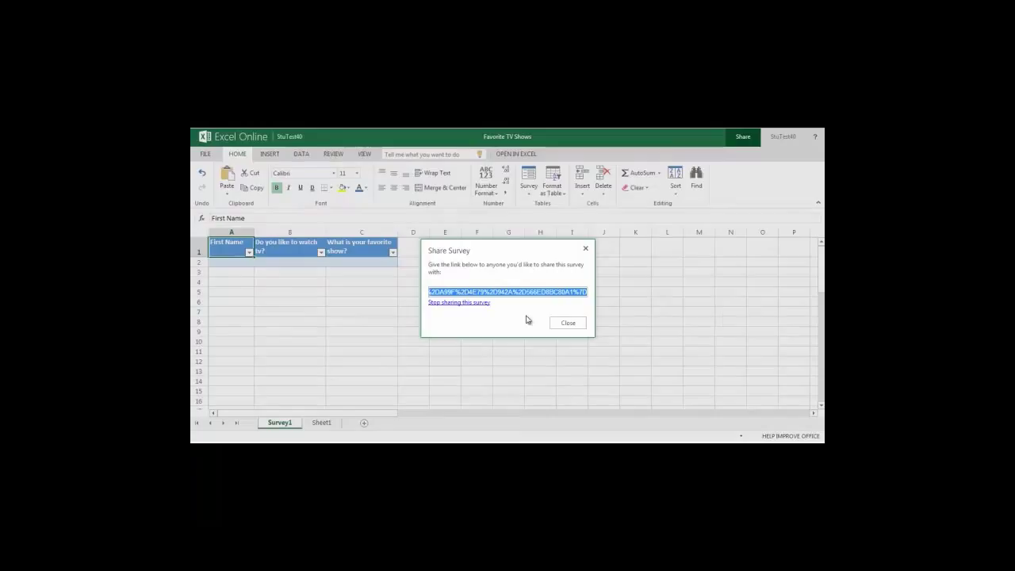
mouse_move(524, 301)
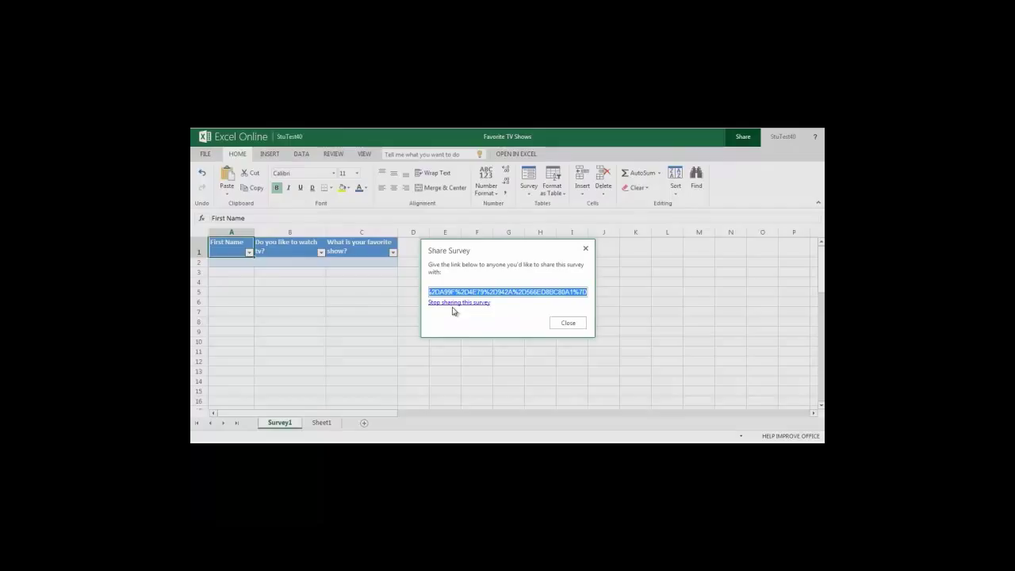
mouse_move(445, 309)
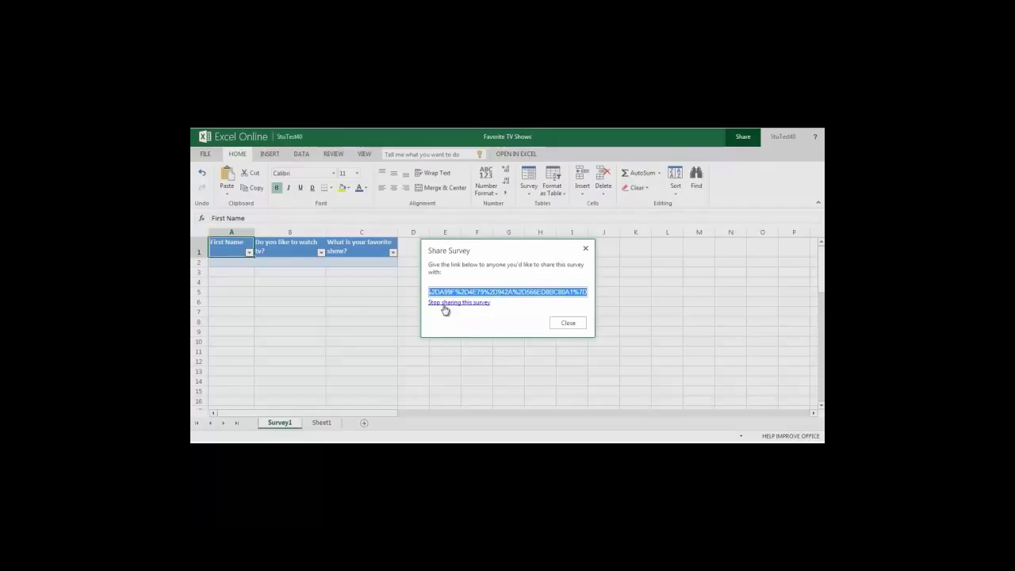
mouse_move(474, 317)
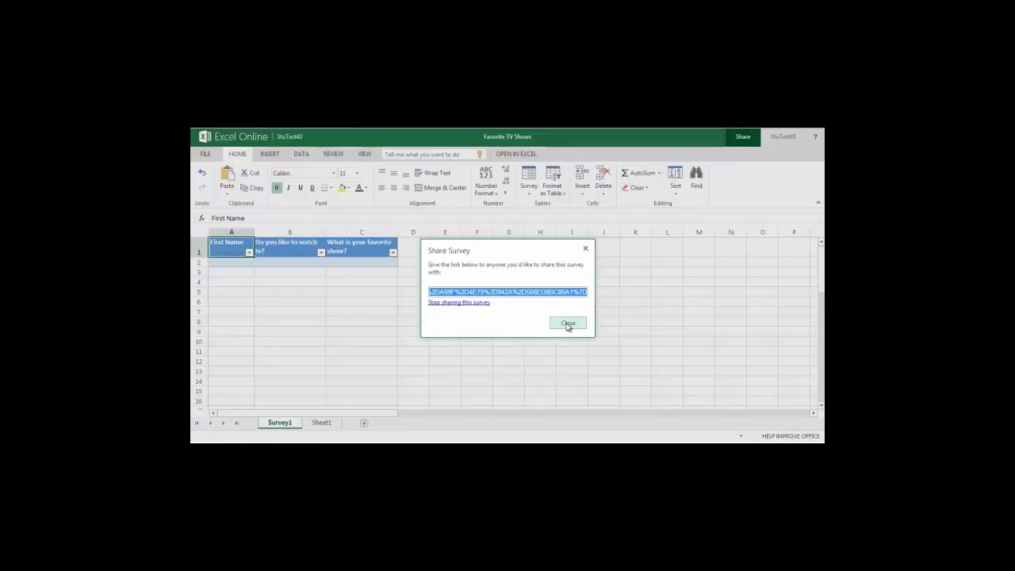
- Dismiss the Share Survey link, revealing the response sheet's three question columns
left_click(567, 323)
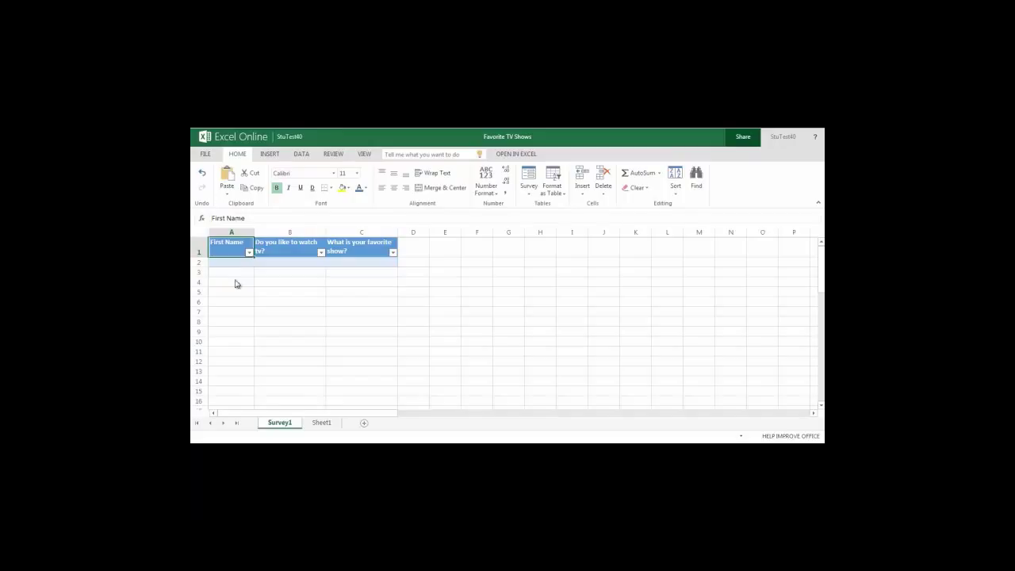
mouse_move(241, 269)
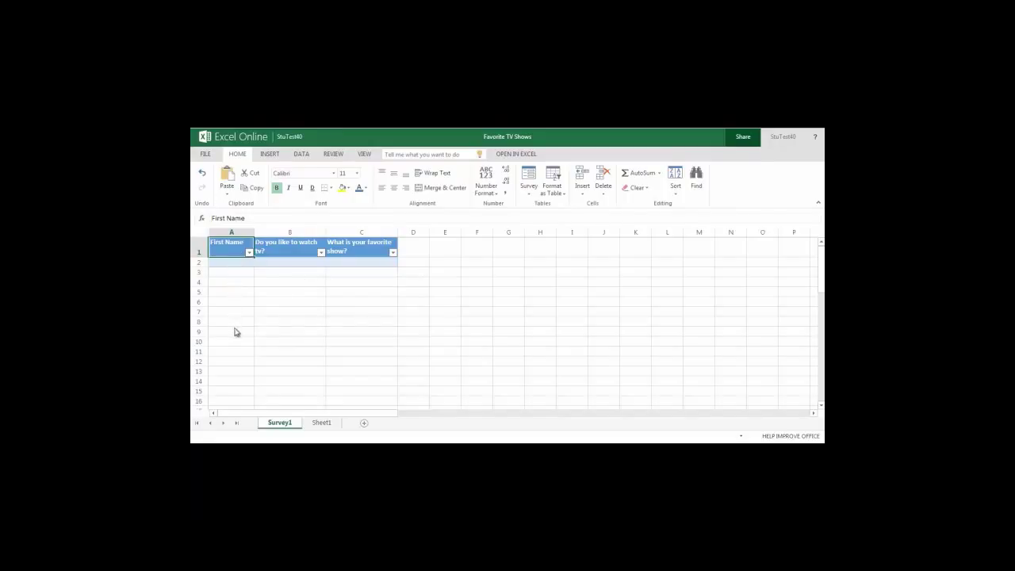
mouse_move(306, 311)
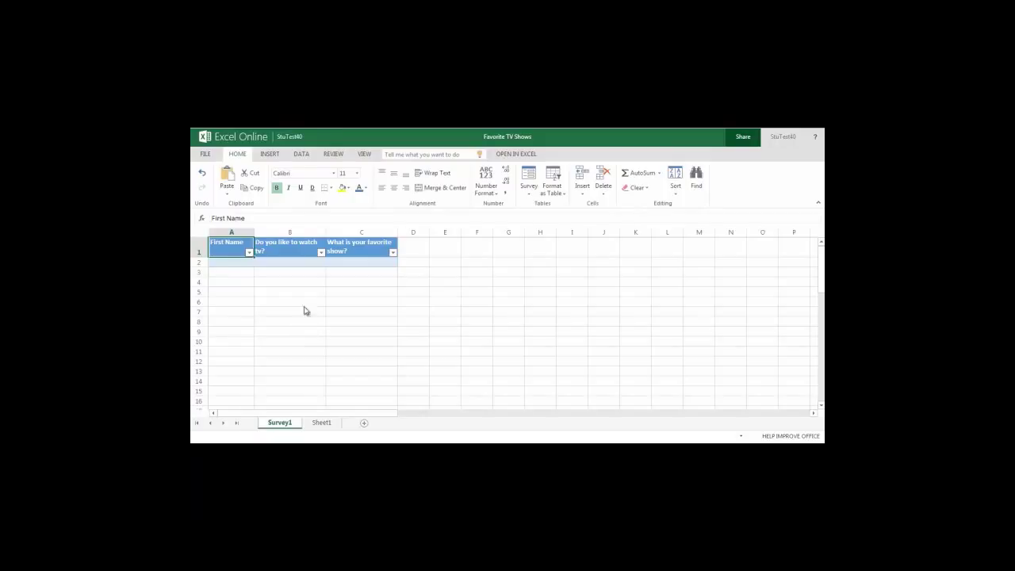
mouse_move(387, 275)
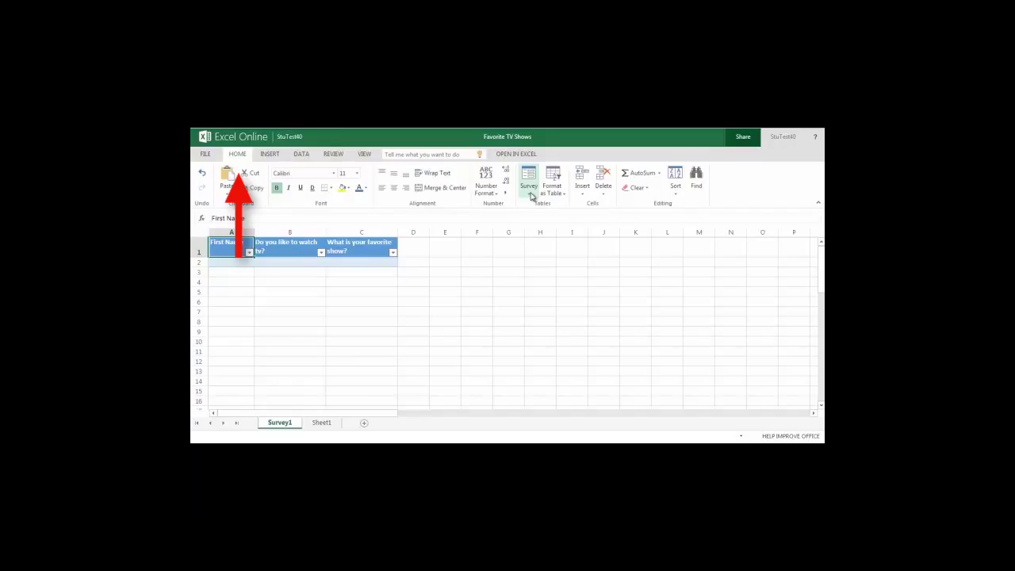
mouse_move(238, 166)
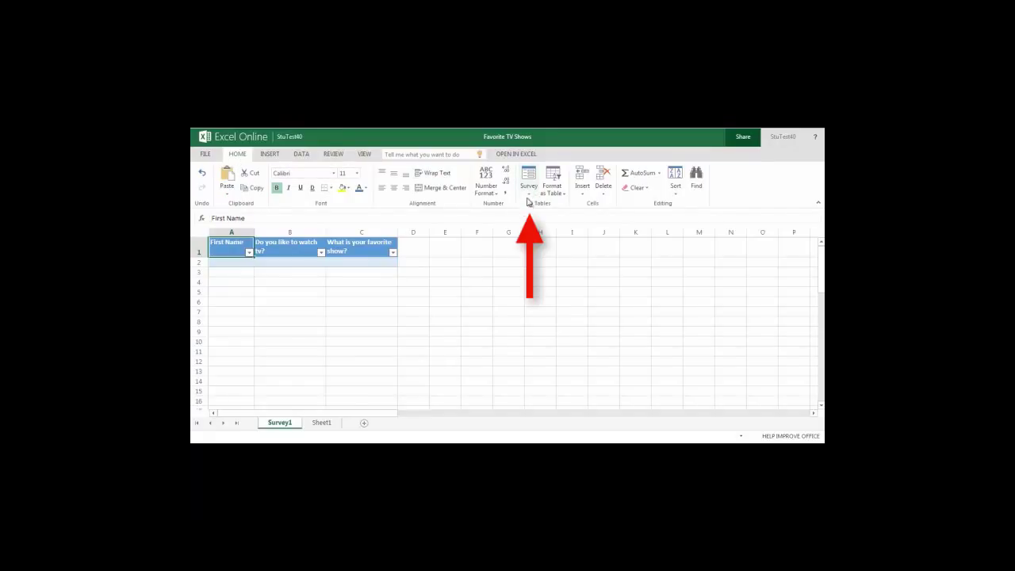
- Show the Survey dropdown's View, Edit, Delete and Share Survey actions
left_click(528, 178)
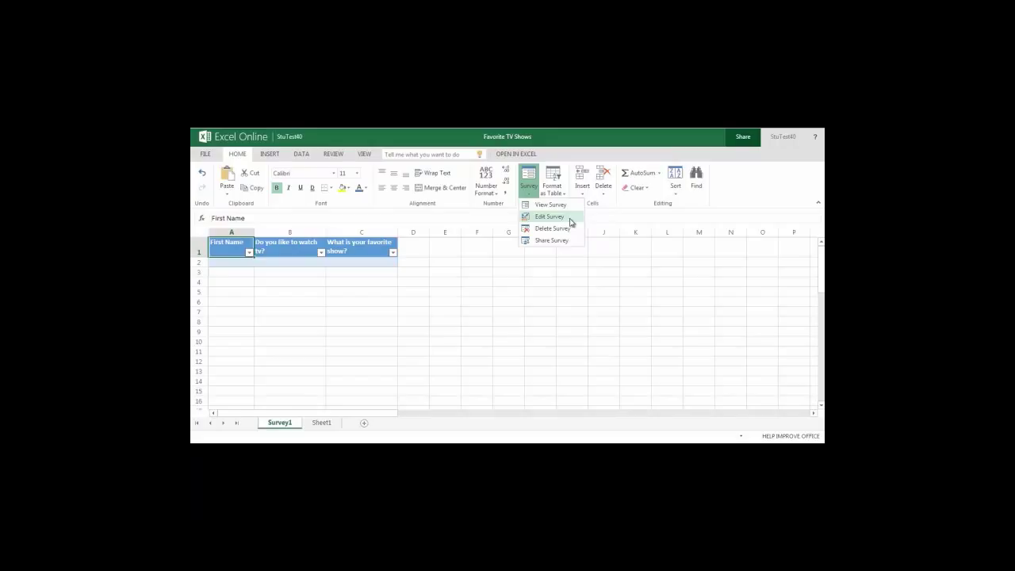
mouse_move(552, 229)
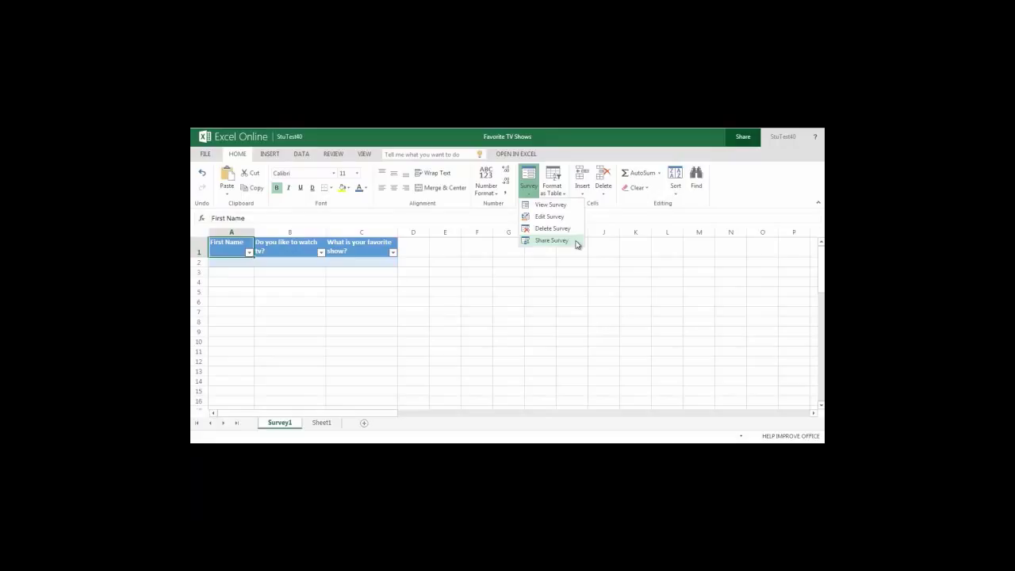
mouse_move(609, 244)
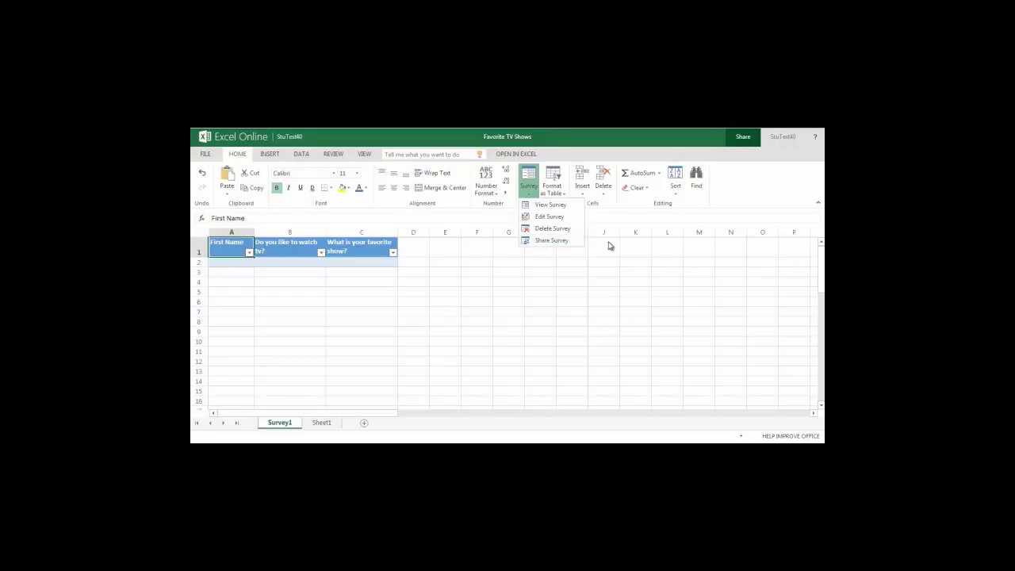